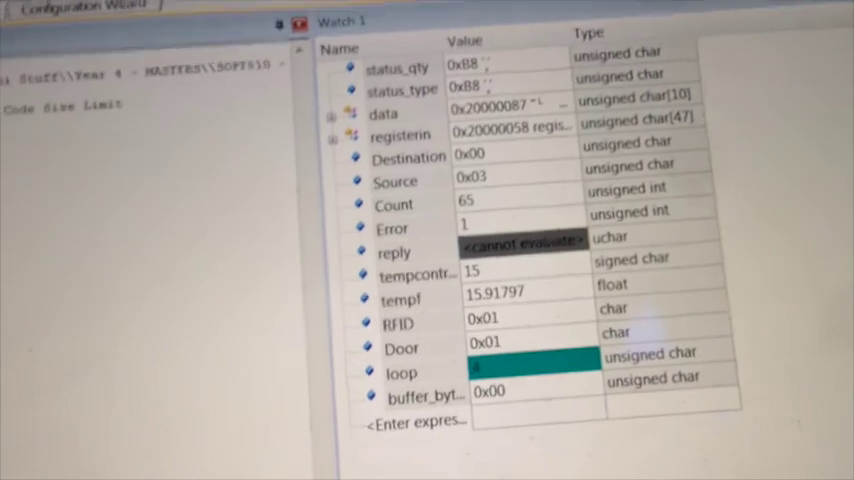
{"action": "scroll", "scroll_direction": "down", "scroll_amount": 3}
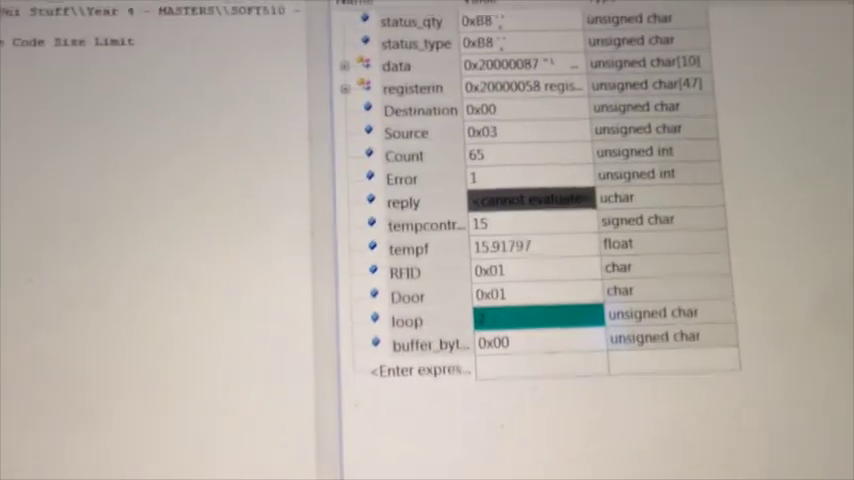
{"action": "scroll", "scroll_direction": "down", "scroll_amount": 3}
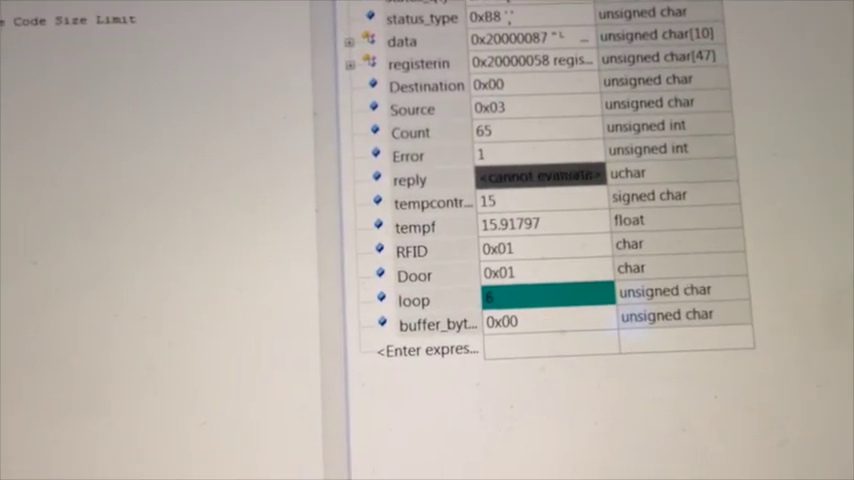